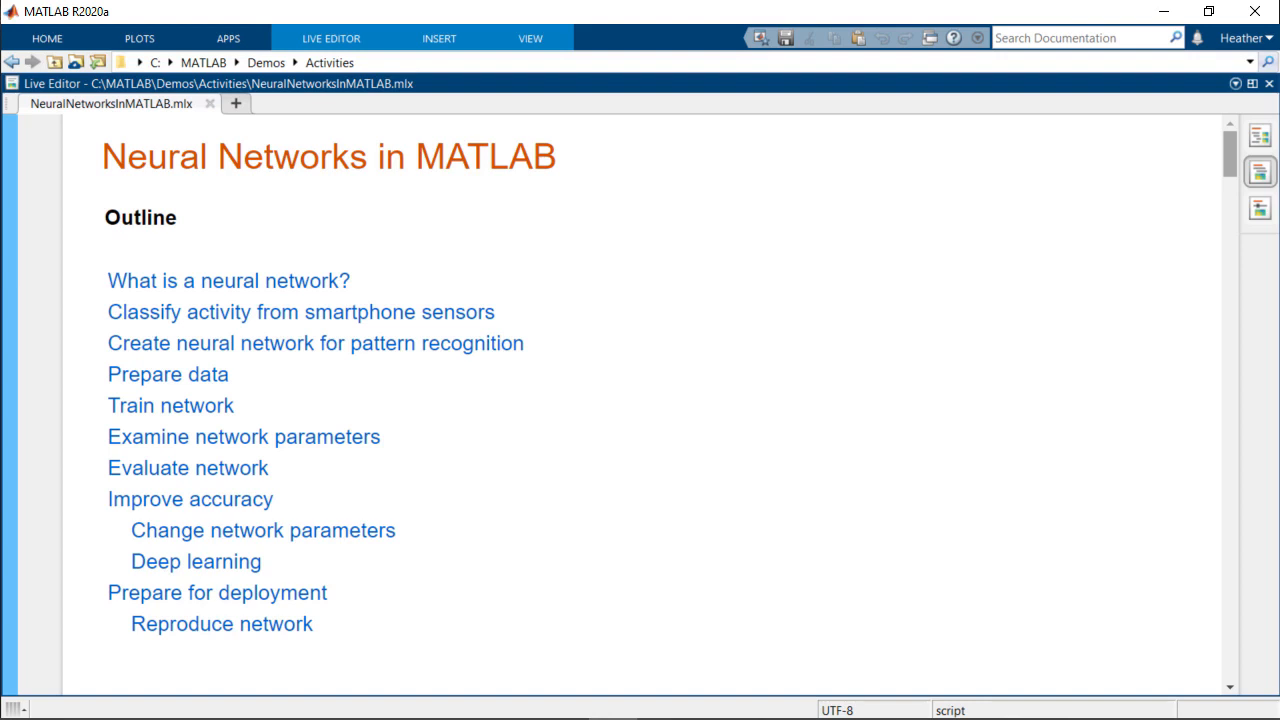
- Search the documentation for 'pattern recogn' and read through the patternnet help page
left_click(300, 312)
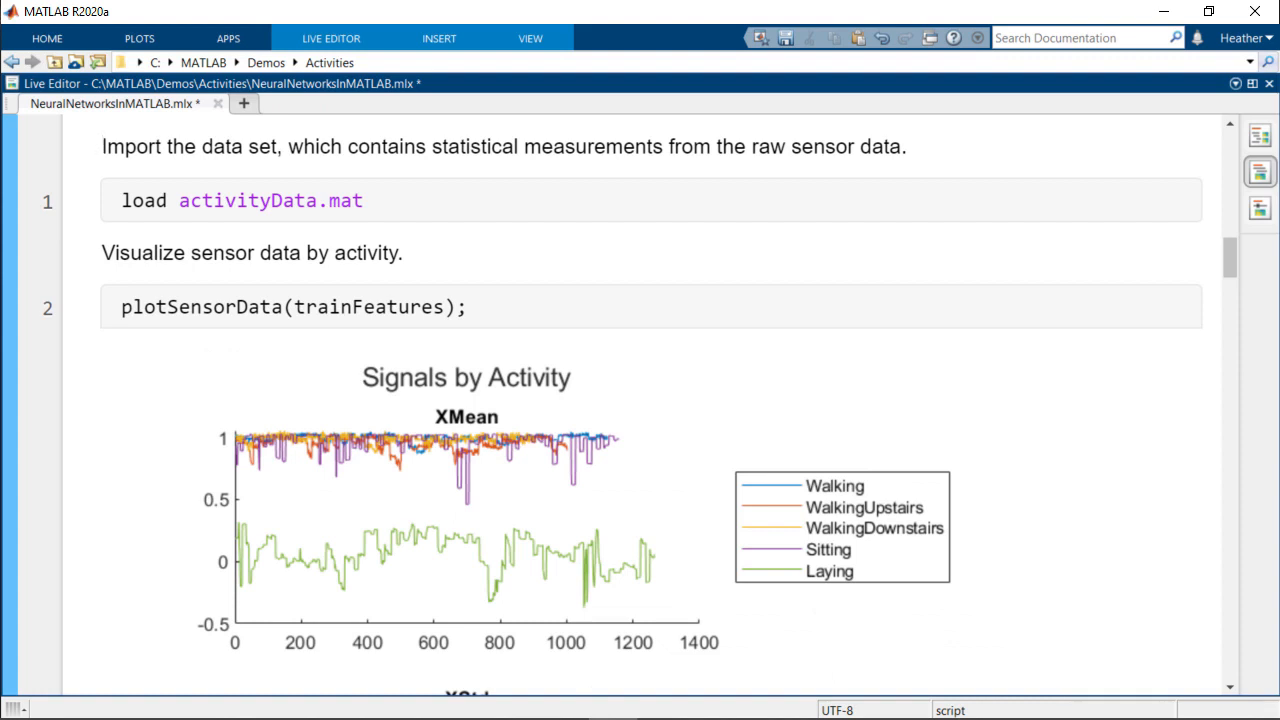
left_click(100, 146)
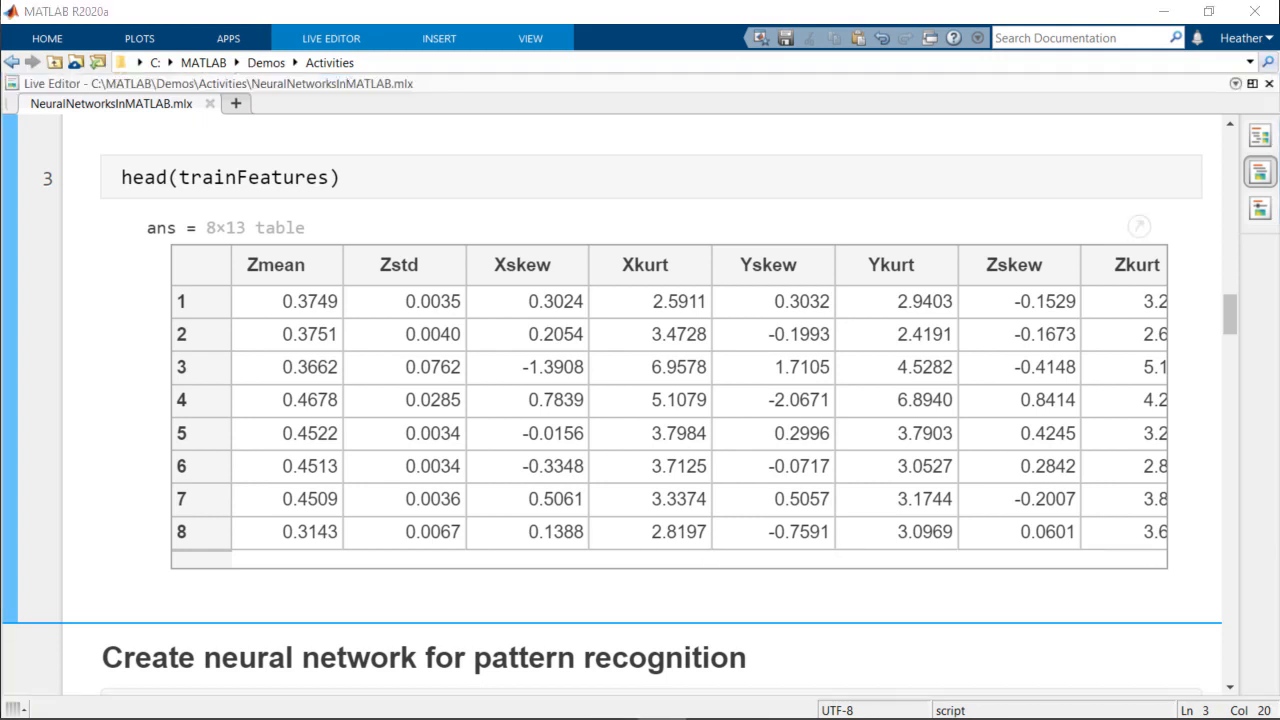
scroll("down", 3)
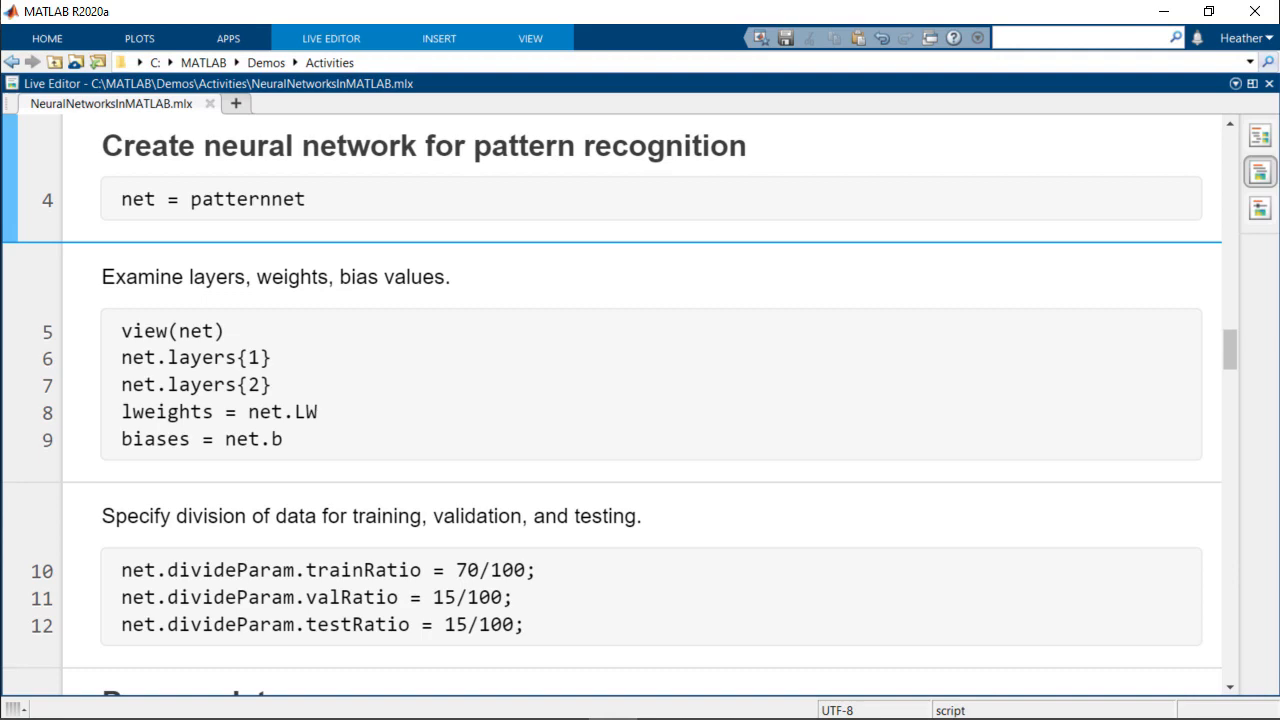
type("pattern recogn")
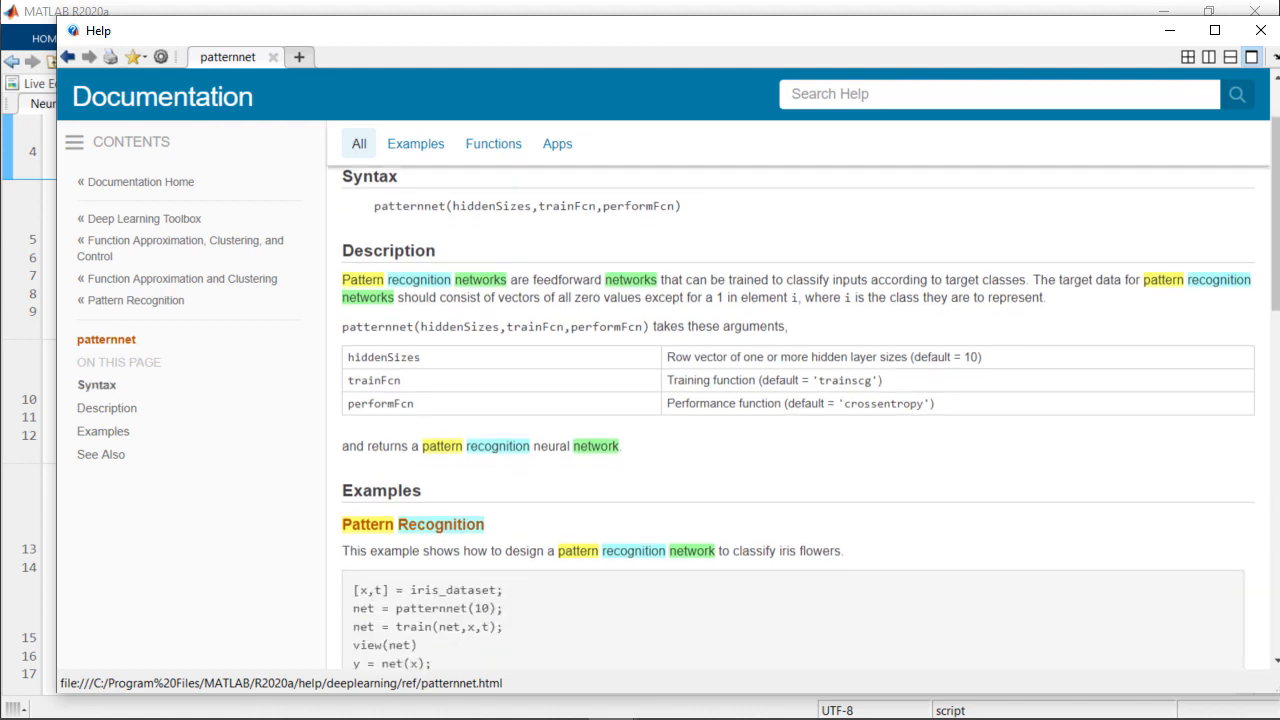
scroll("down", 3)
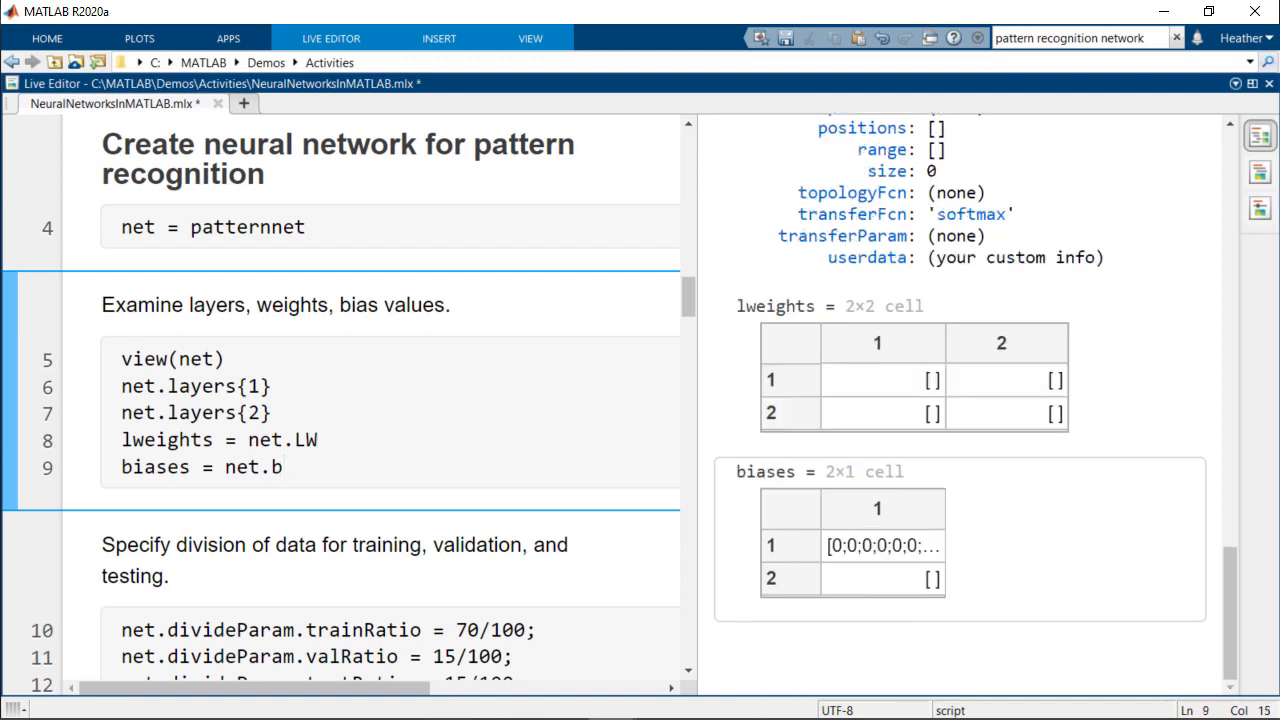
scroll("down", 3)
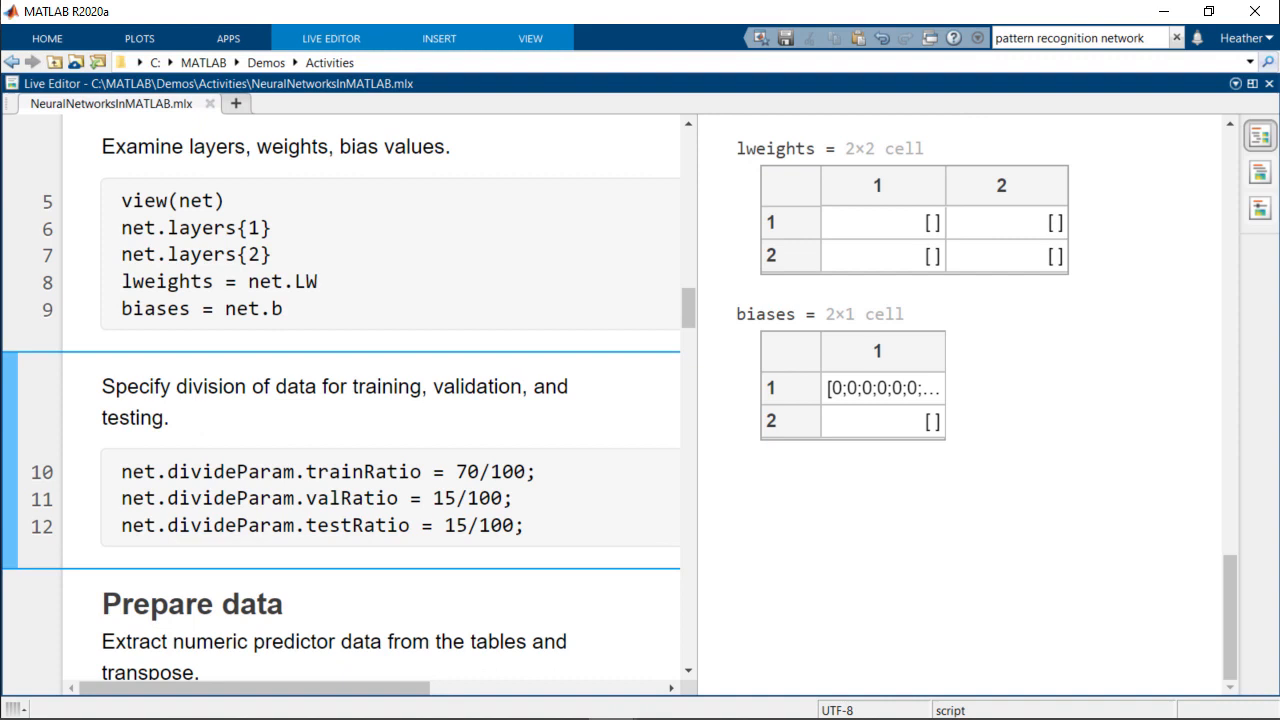
left_click(100, 386)
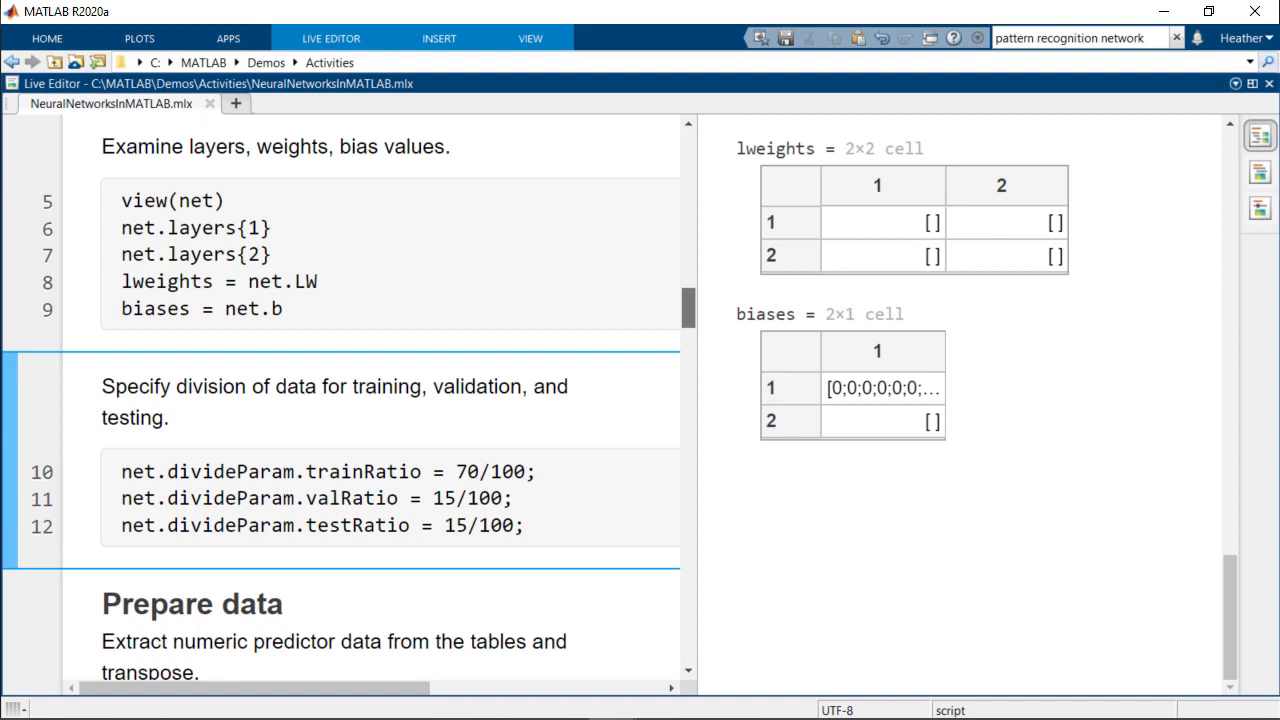
scroll("down", 3)
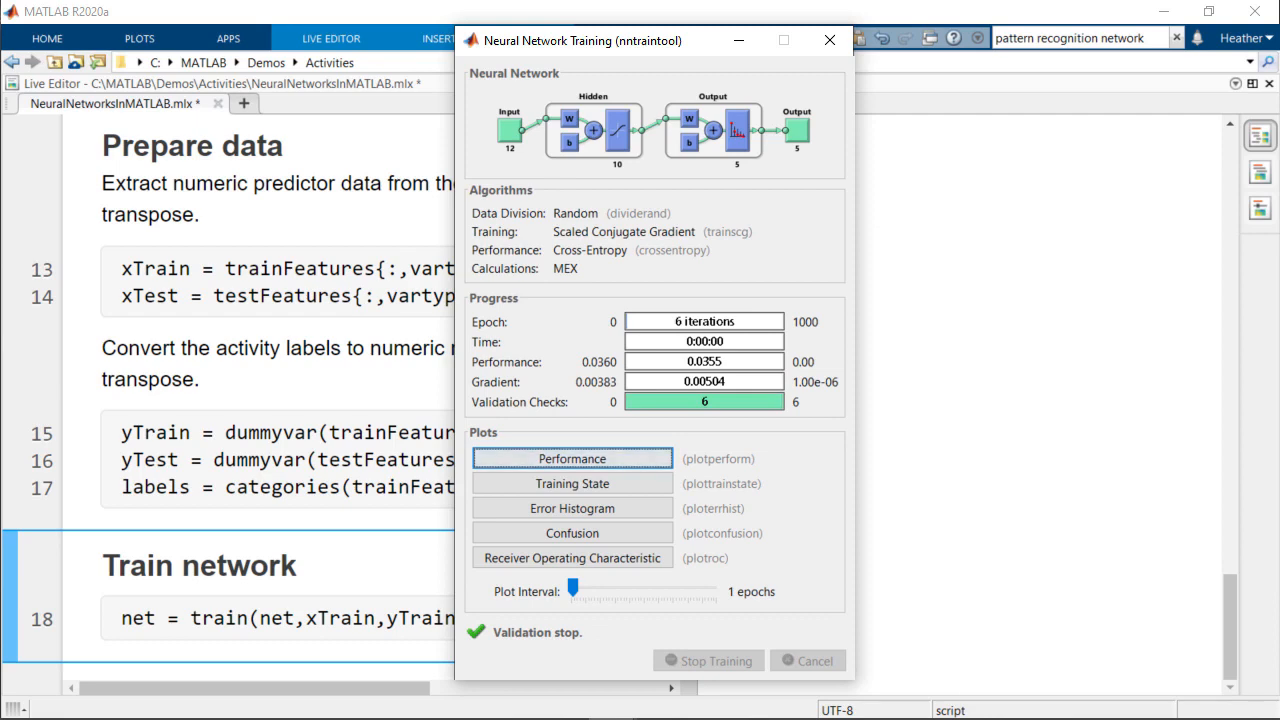
- Dismiss the finished nntraintool training window after validation stopped at 6 iterations
left_click(828, 40)
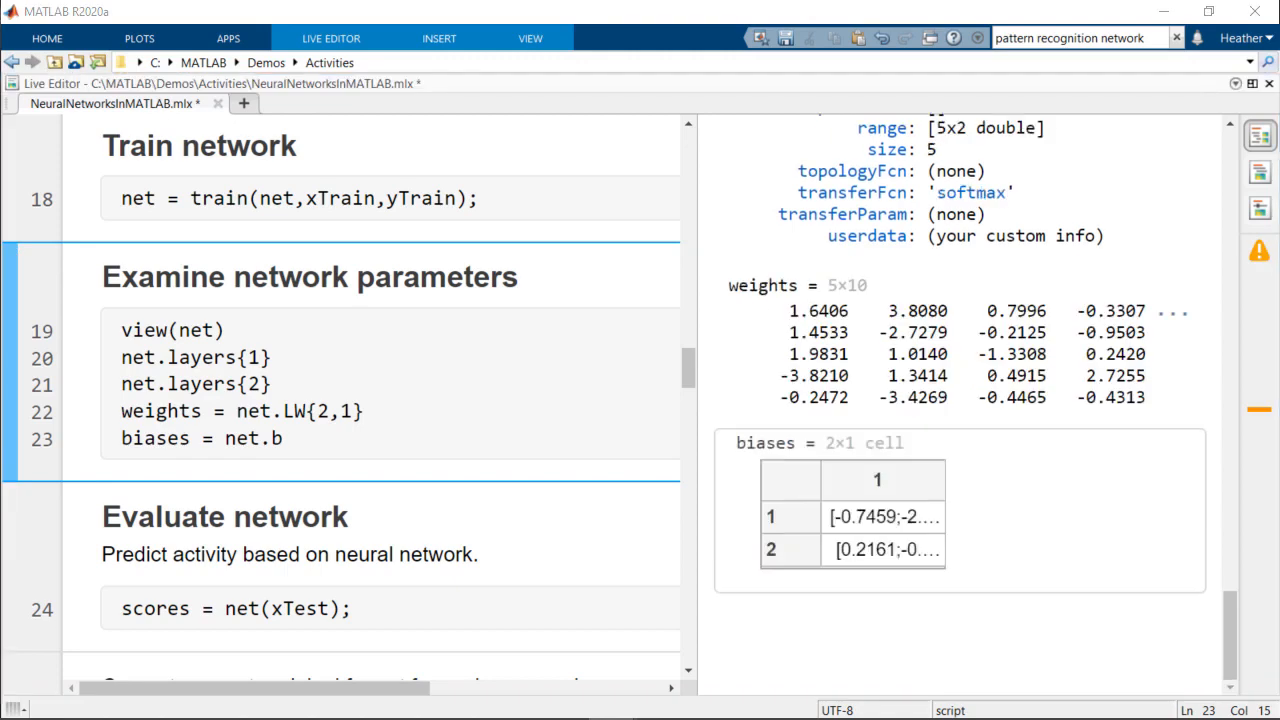
- Run the evaluation and classification sections to get the confusion chart with accuracy 92.9397
scroll("down", 3)
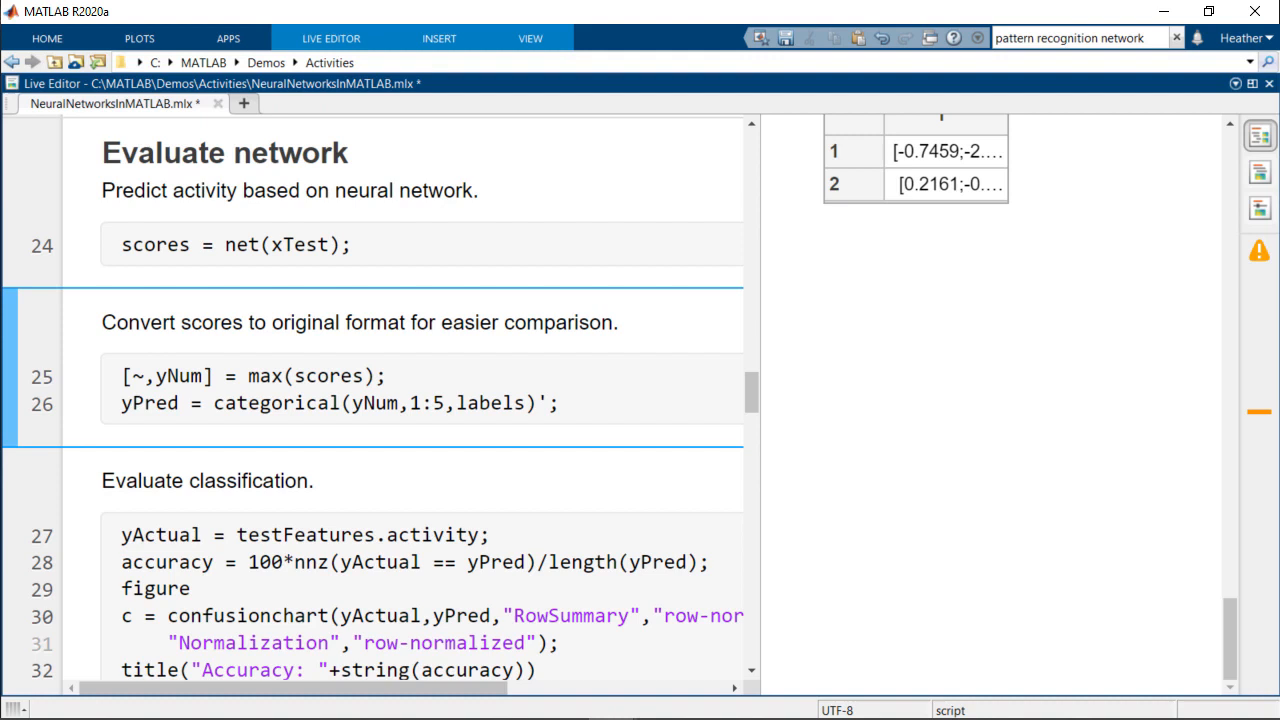
left_click(100, 322)
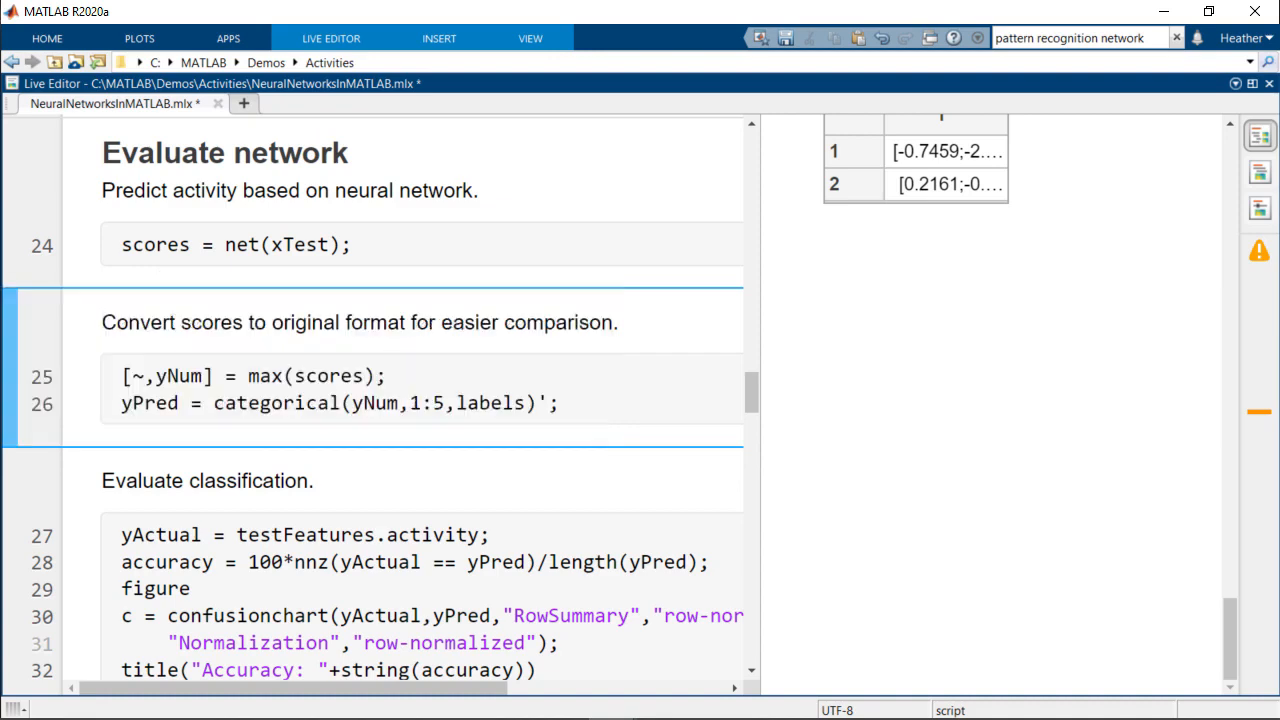
left_click(104, 322)
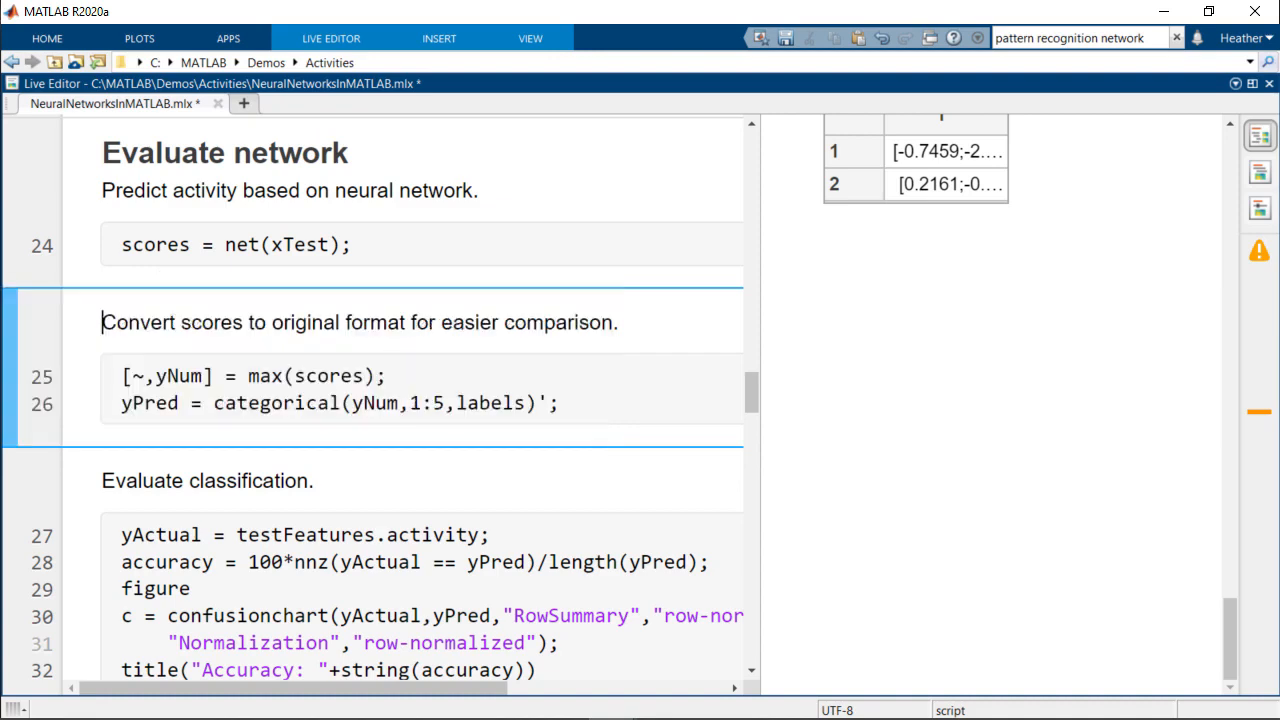
scroll("down", 3)
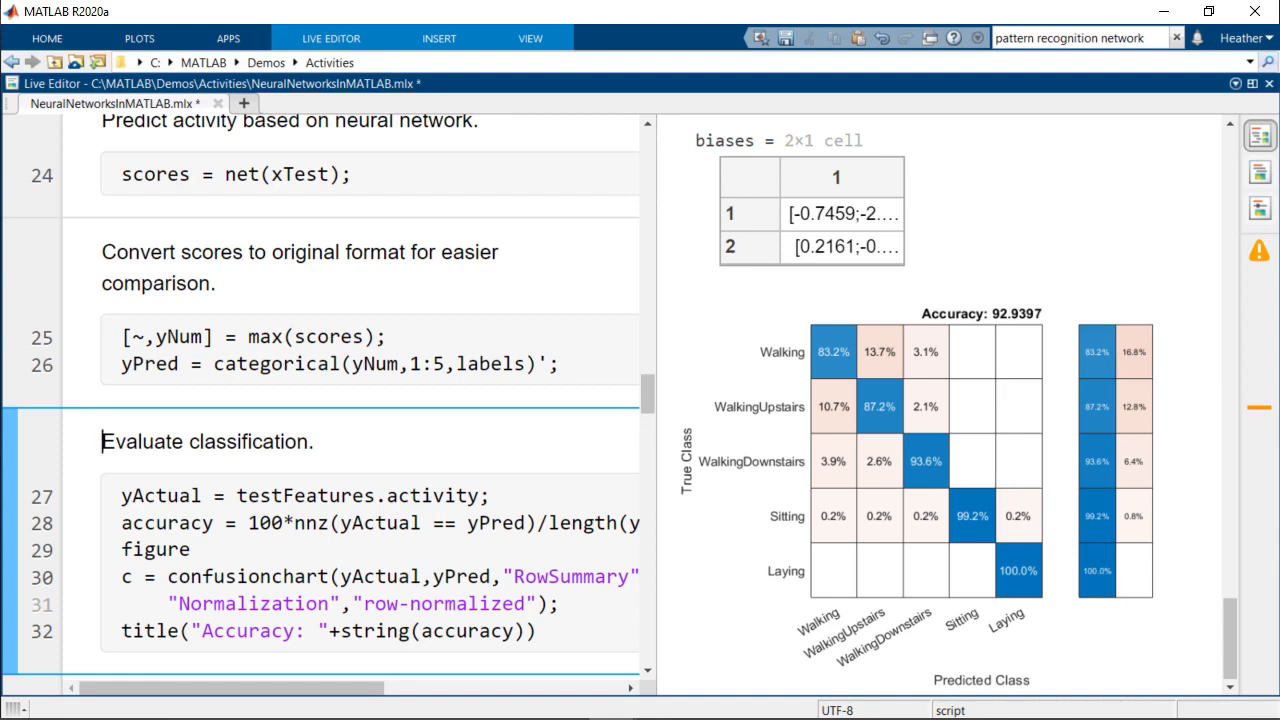
- Retrain with 2000 epochs and 0.05 regularization, dismissing nntraintool, for accuracy 91.9983
scroll("down", 3)
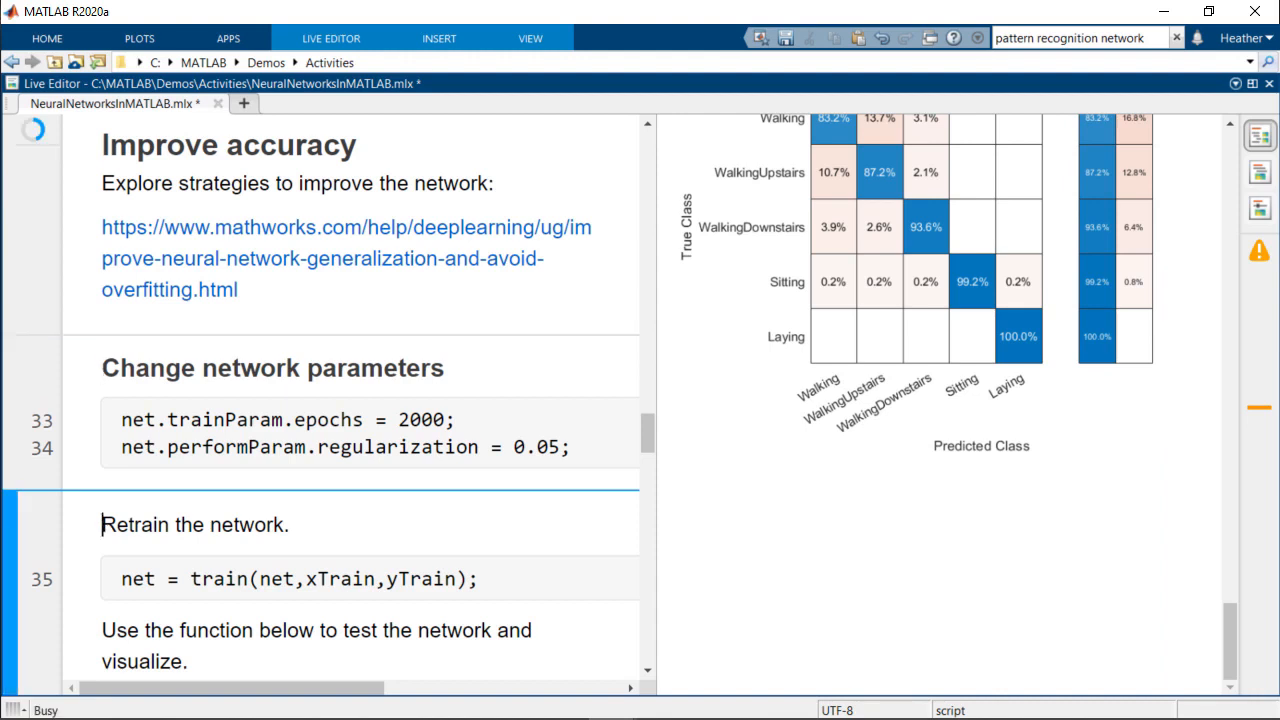
scroll("down", 3)
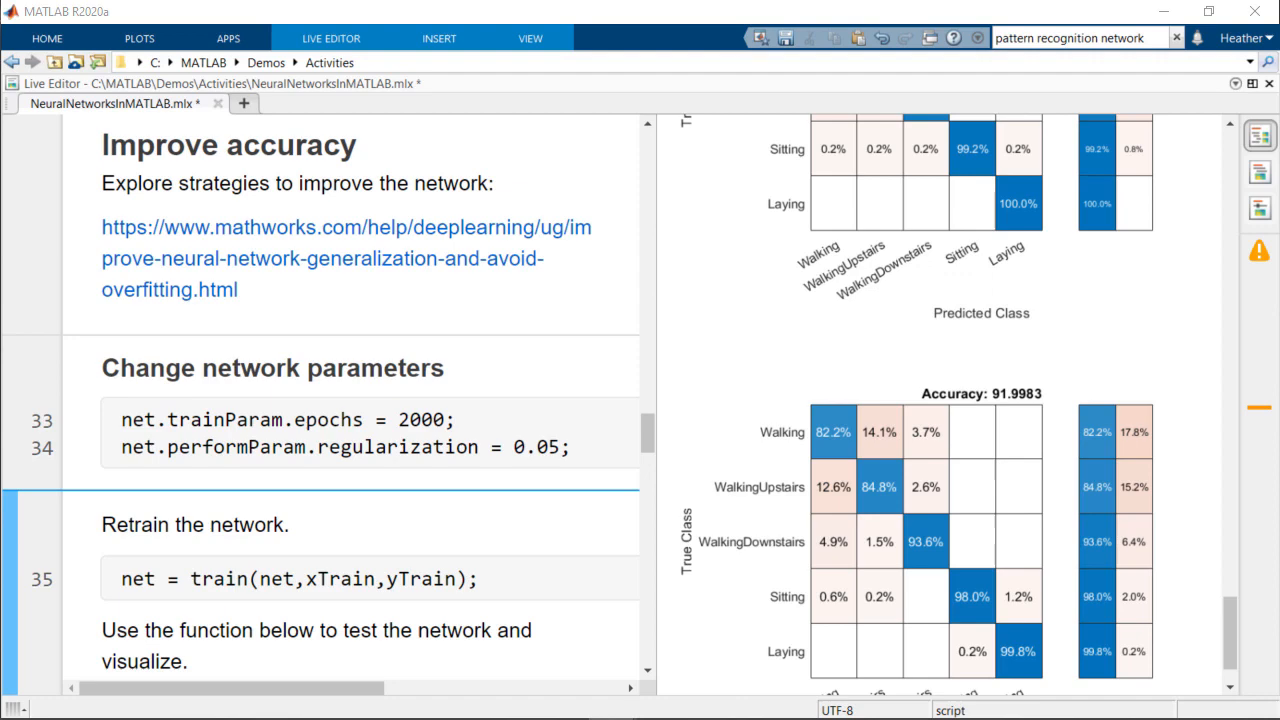
left_click(350, 578)
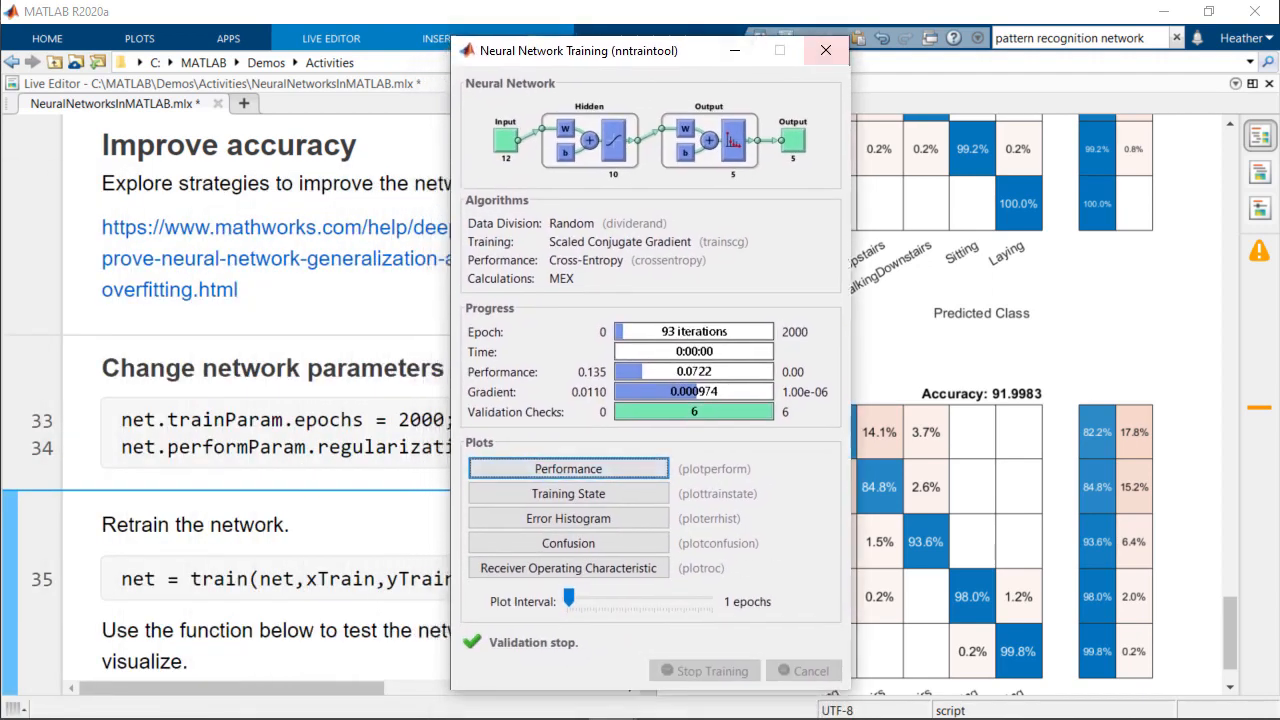
left_click(826, 50)
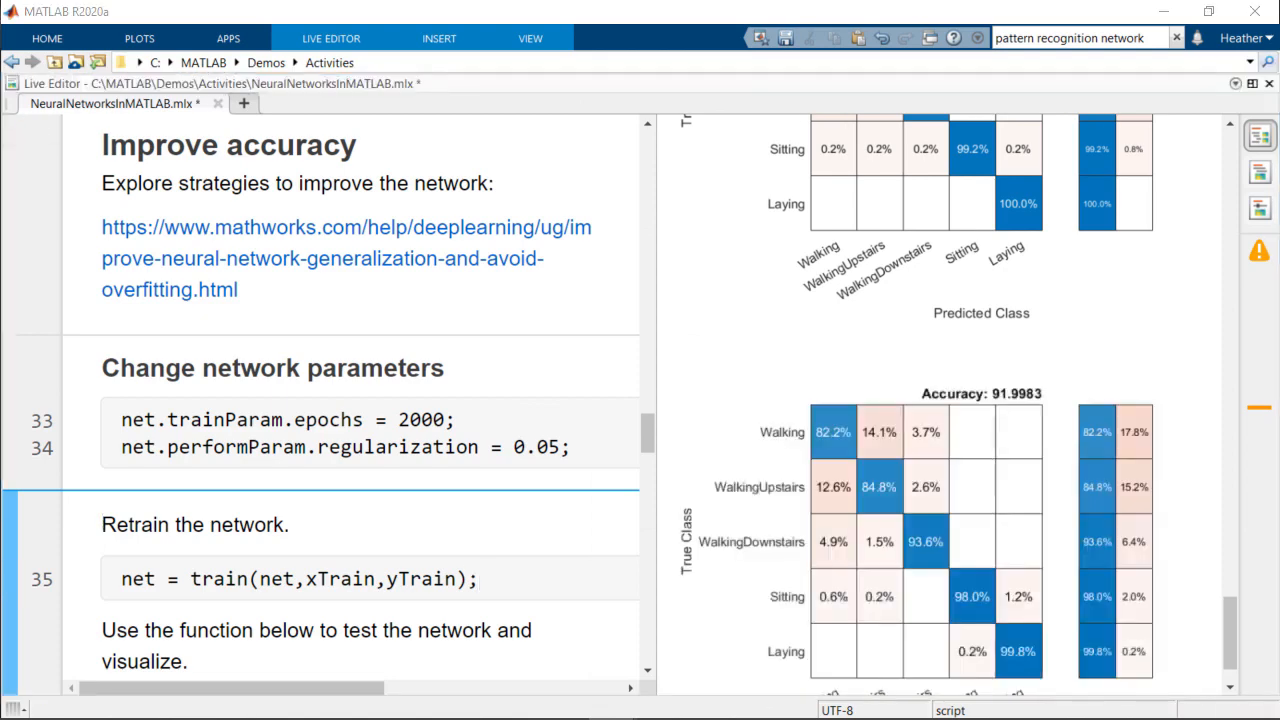
scroll("down", 3)
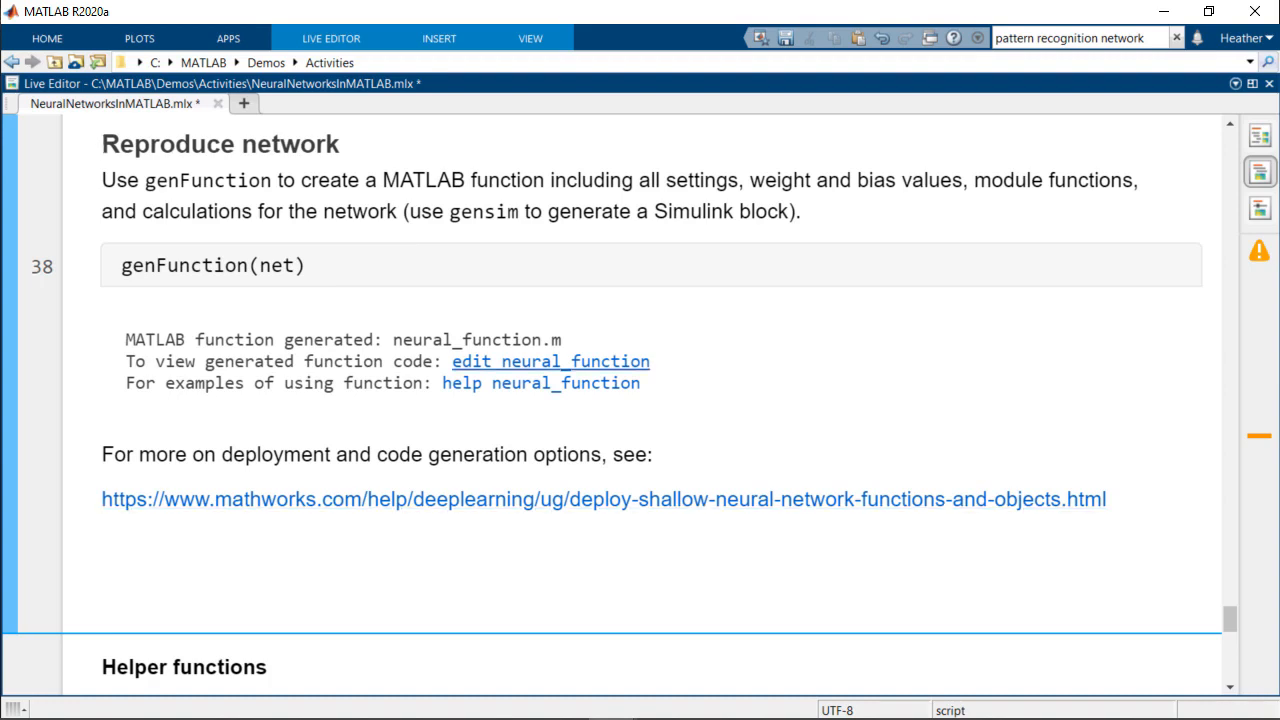
- View the generated neural_function.m code, then show the full Apps gallery
left_click(552, 360)
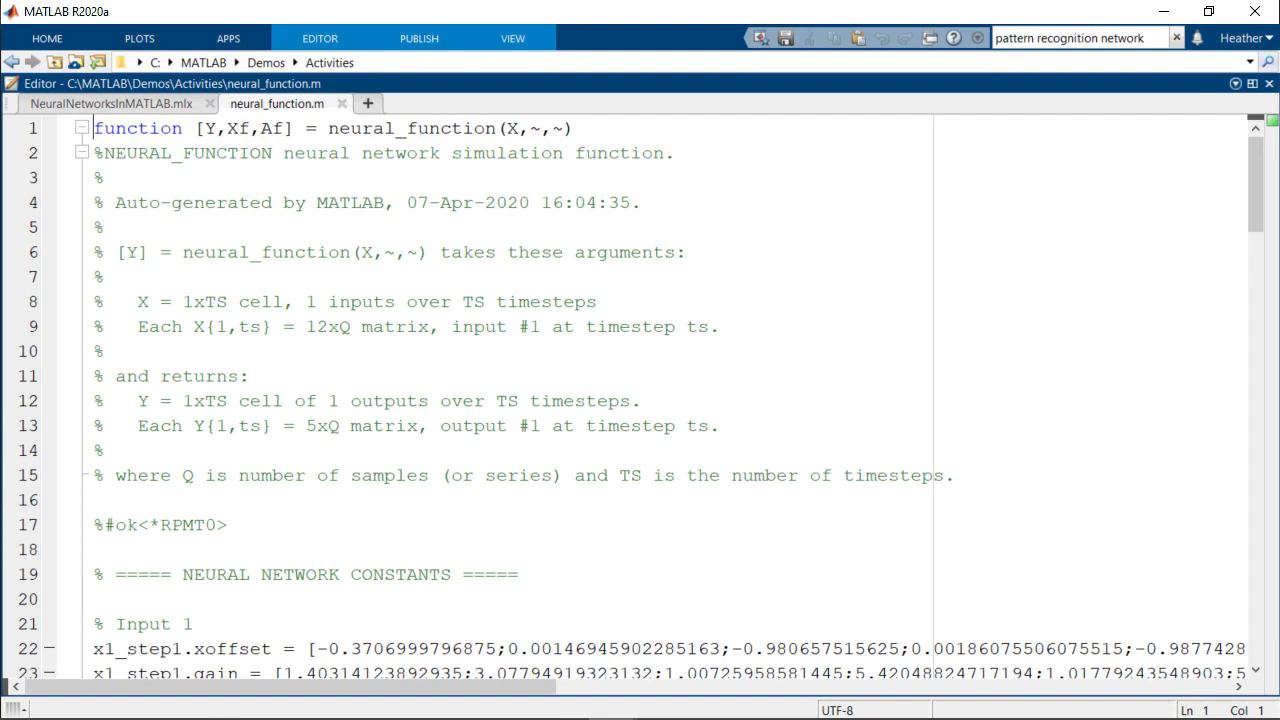
left_click(228, 38)
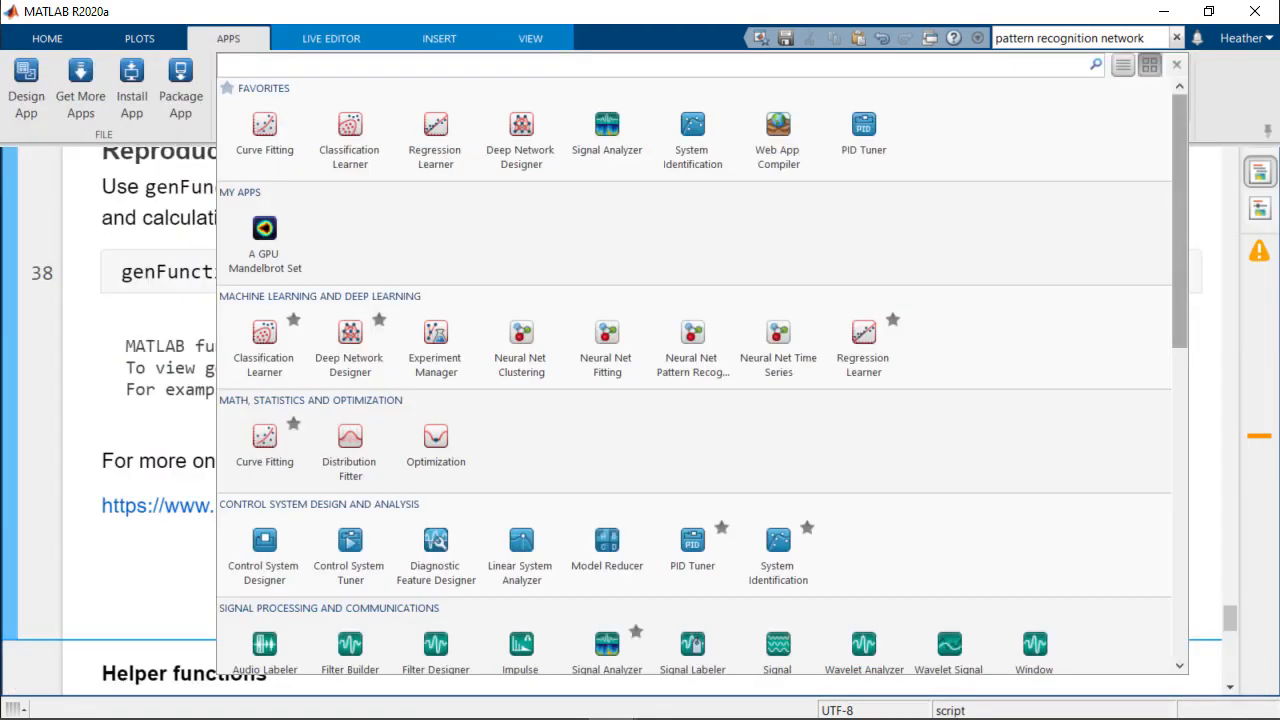
- Browse the Apps gallery and the 1,022 Help results for 'neural network examples'
scroll("down", 3)
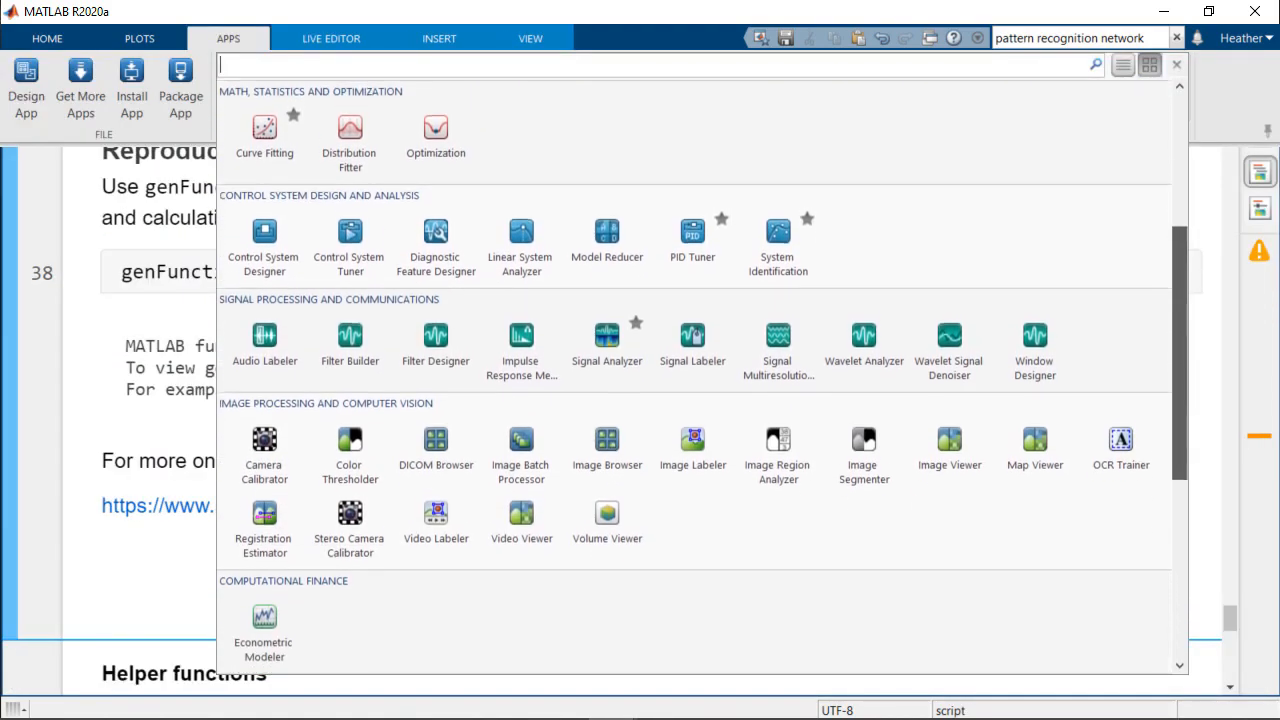
scroll("down", 3)
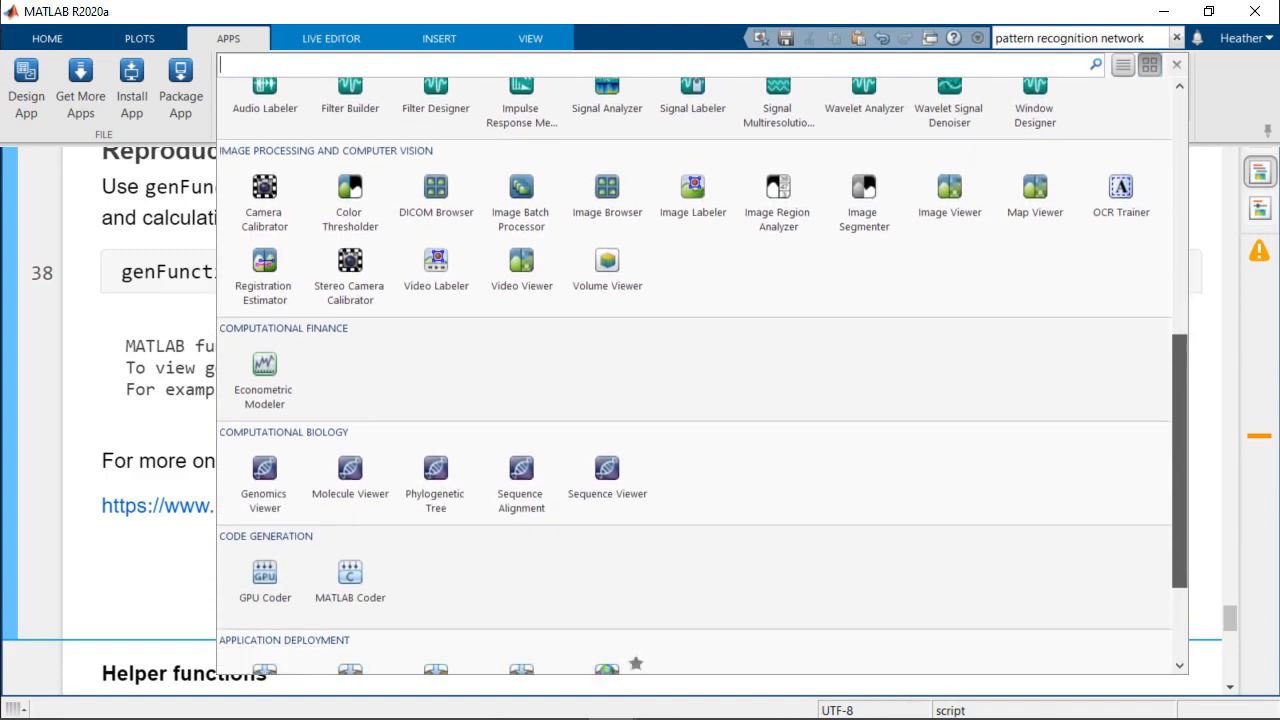
scroll("down", 3)
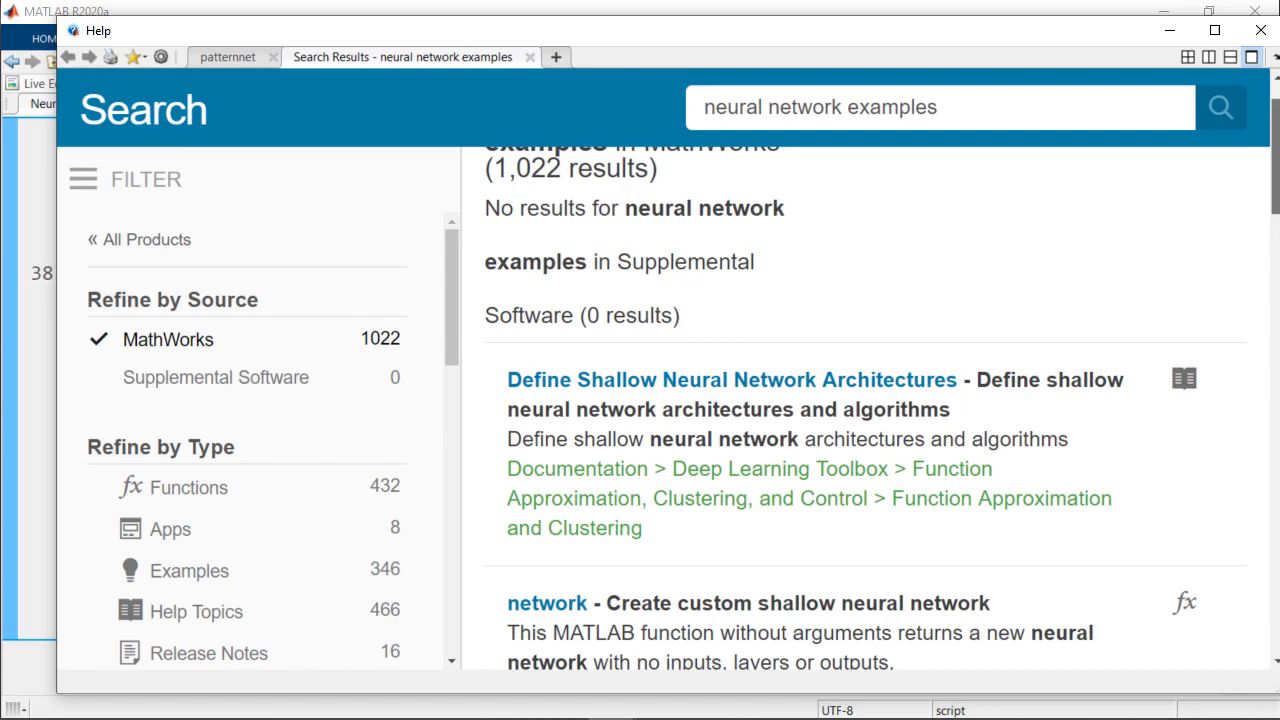
scroll("down", 3)
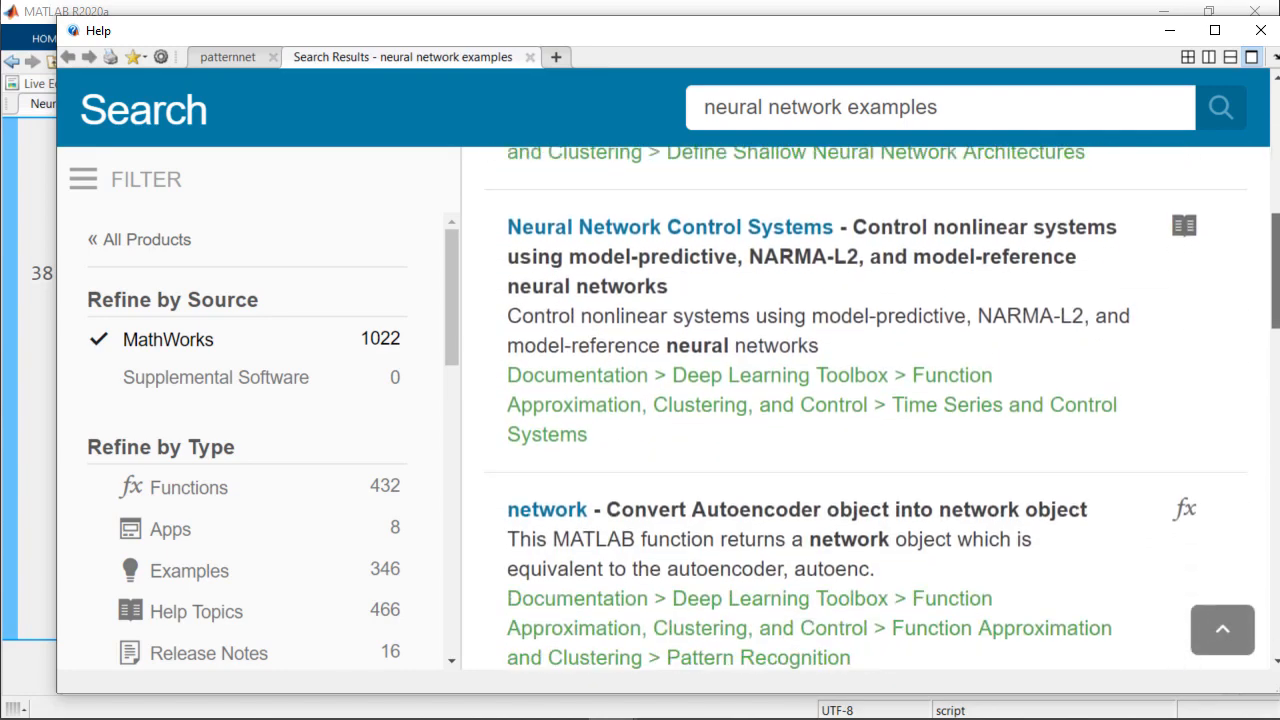
scroll("down", 3)
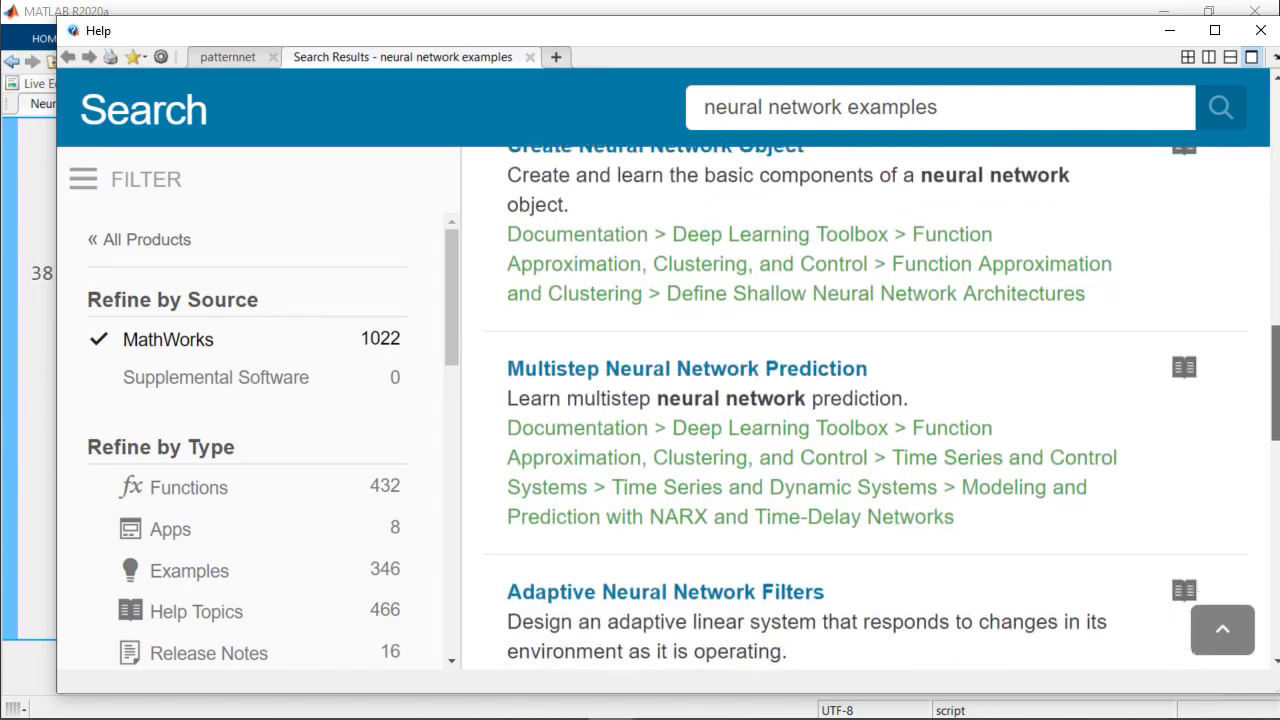